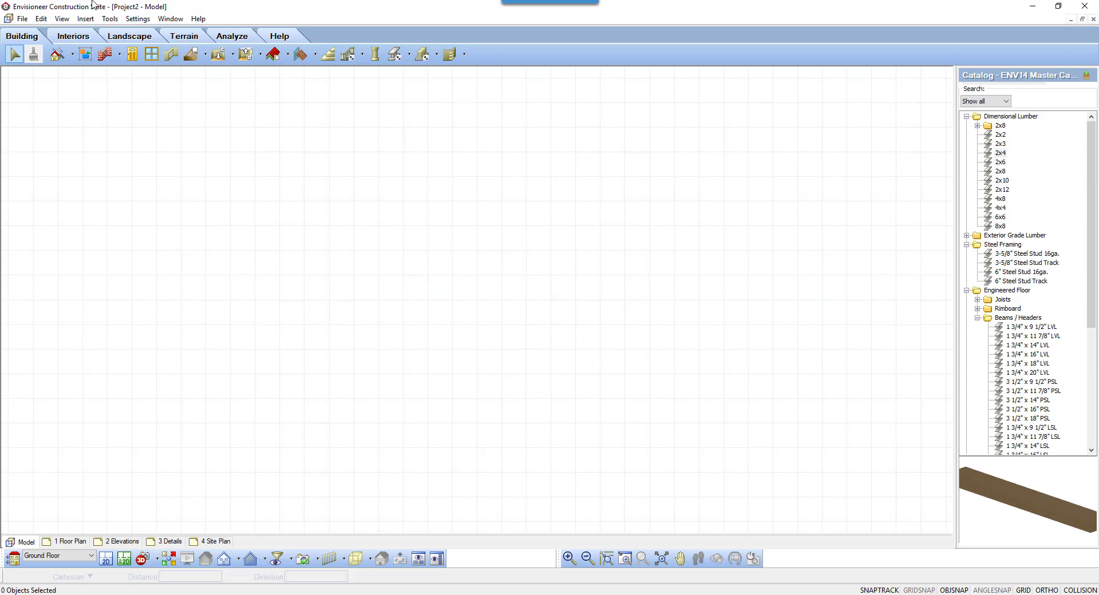
Step: Start the Members tool and choose 2x4 dimensional lumber from the catalog
click(84, 19)
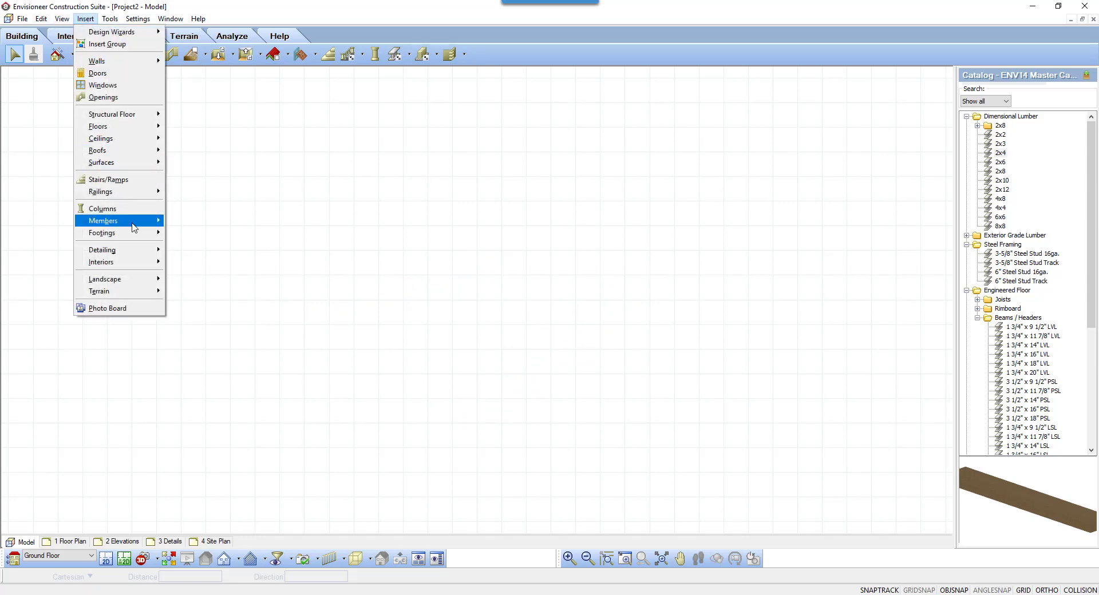
mouse_move(103, 220)
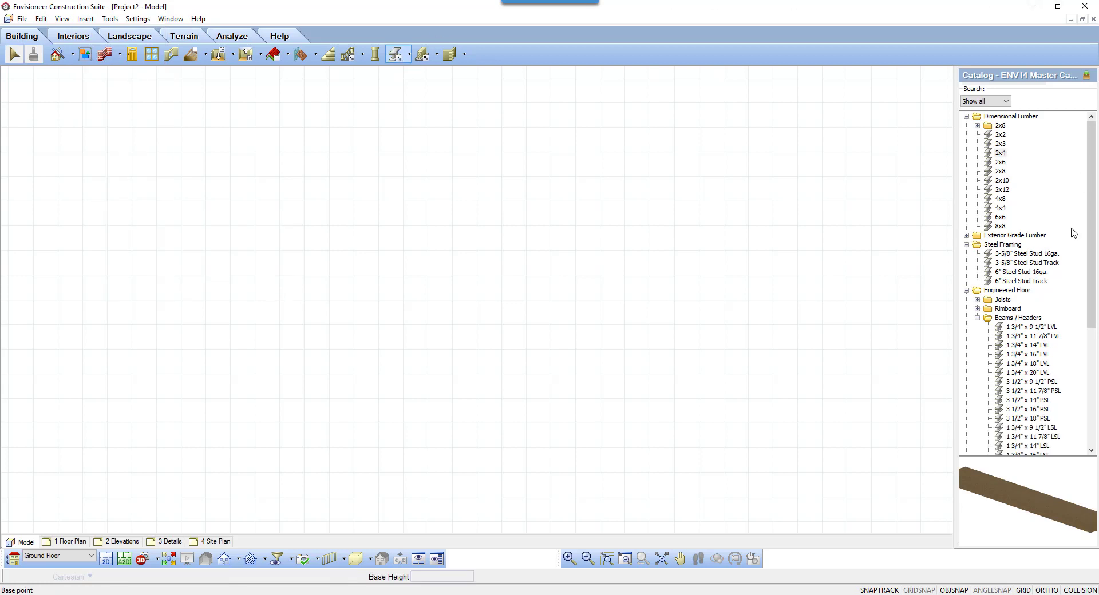
click(1001, 154)
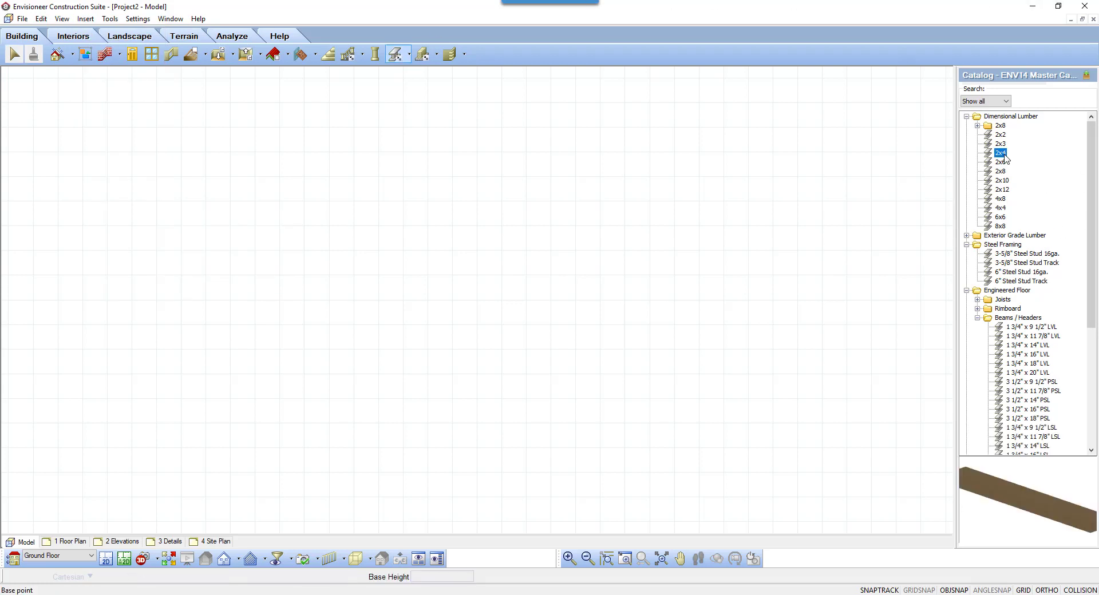
Step: Edit the 2x4 element and show its Purchased Items, selecting the 2x4x10 stock entry
right_click(1000, 161)
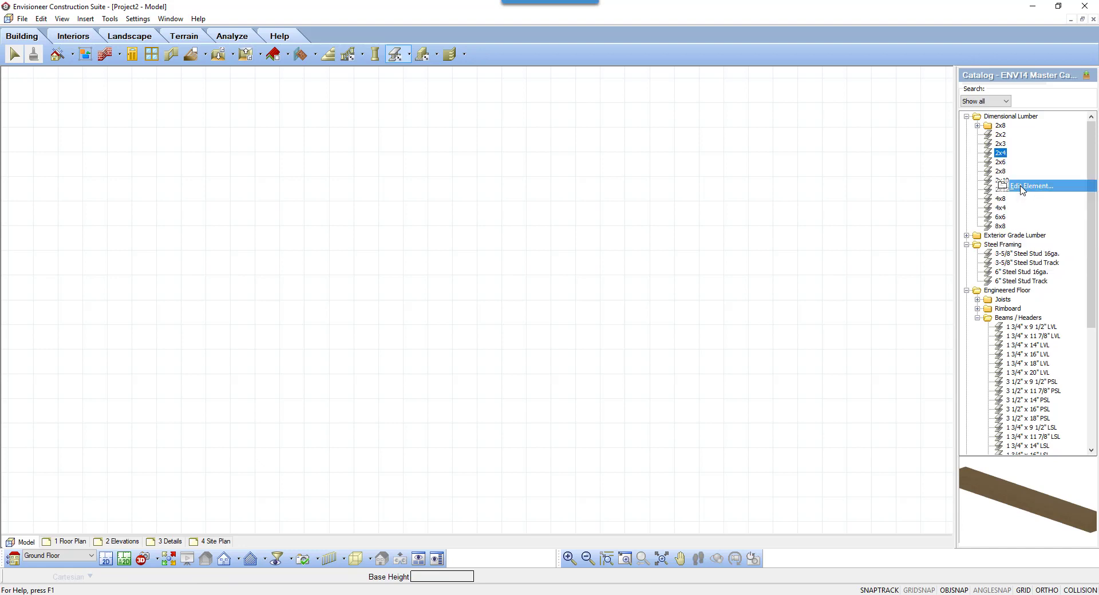
click(1032, 186)
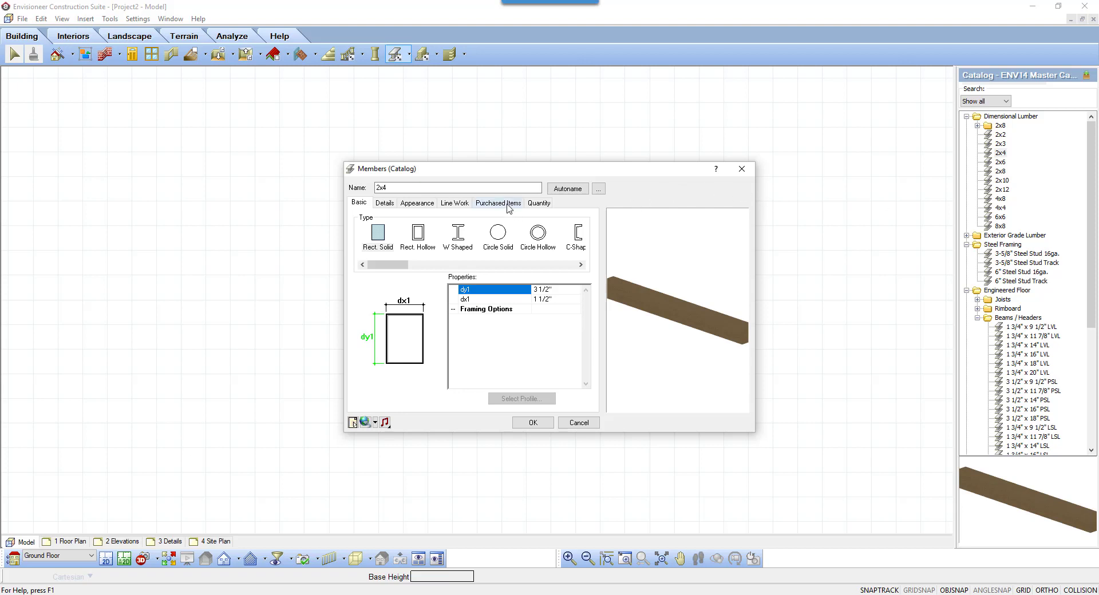
click(498, 204)
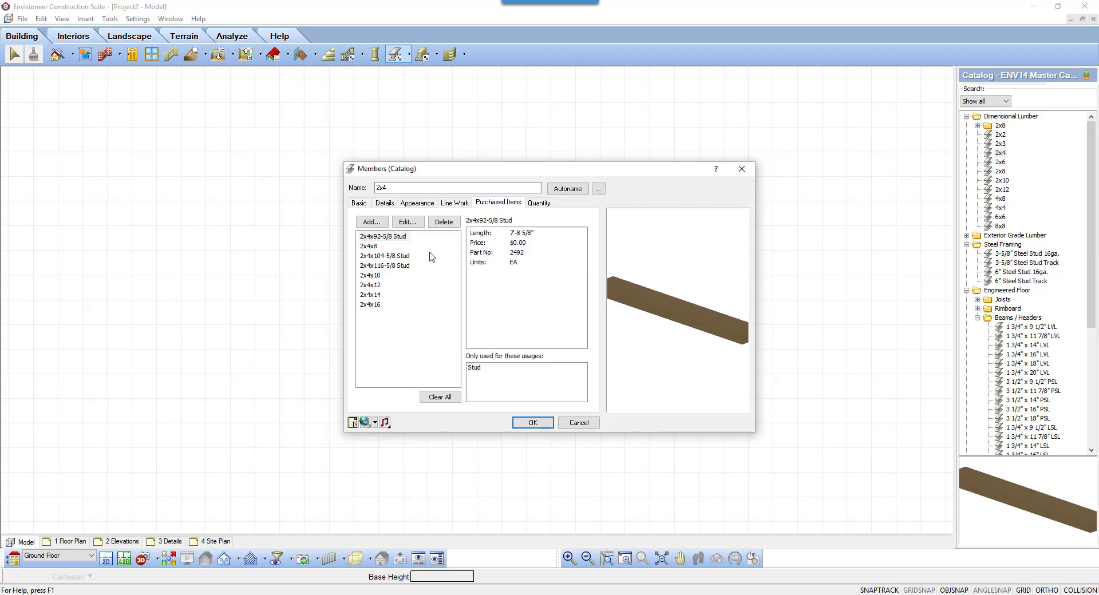
mouse_move(386, 265)
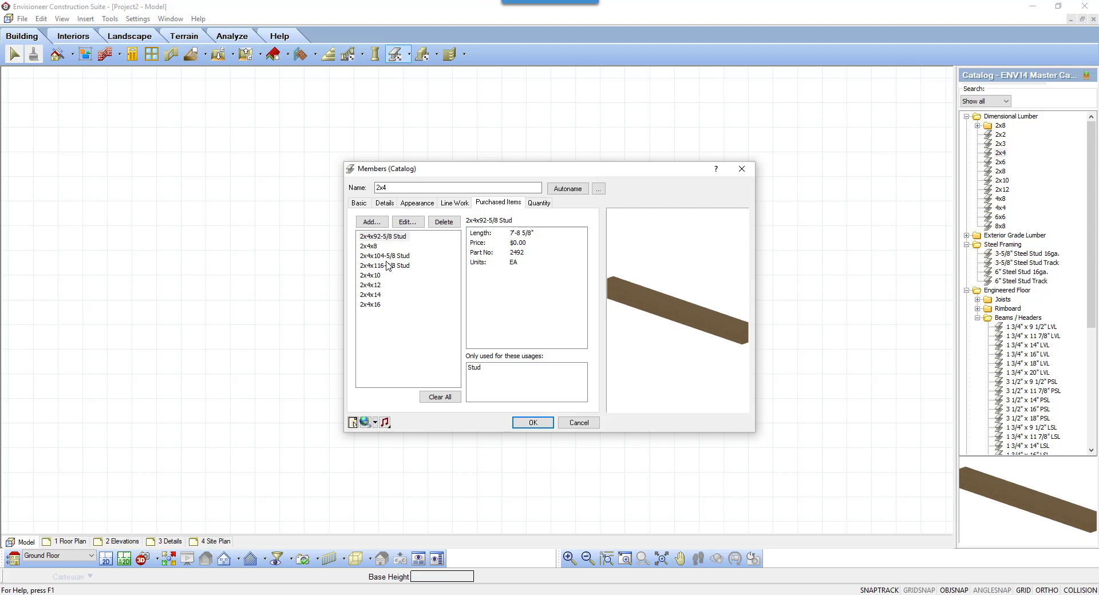
mouse_move(380, 314)
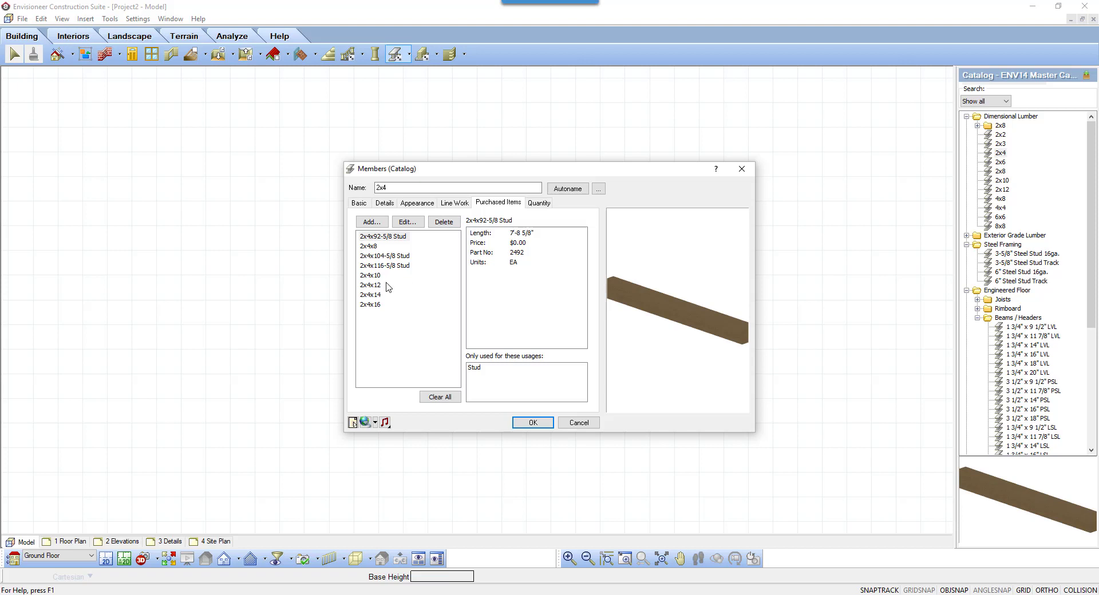
click(369, 276)
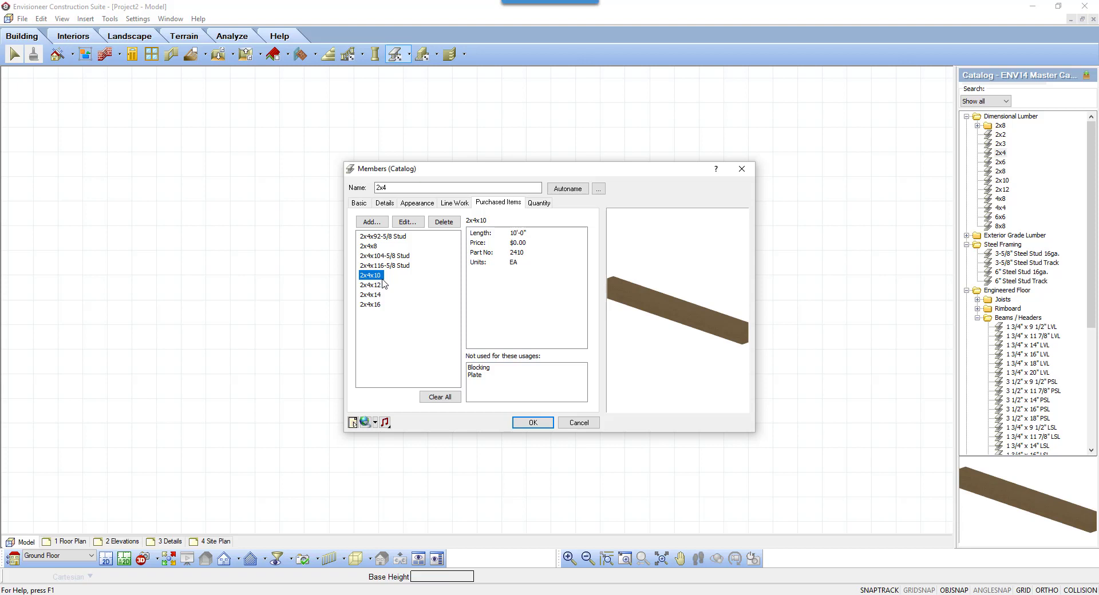
mouse_move(440, 279)
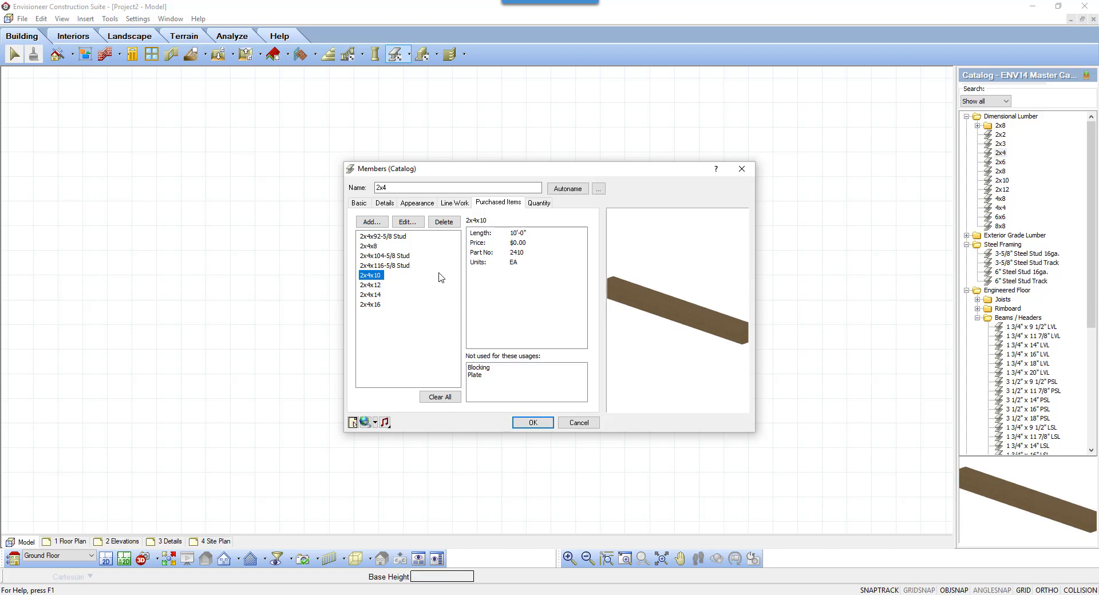
Step: Enable Include Cut Lengths on the 2x4's Quantity settings and confirm with OK
click(538, 203)
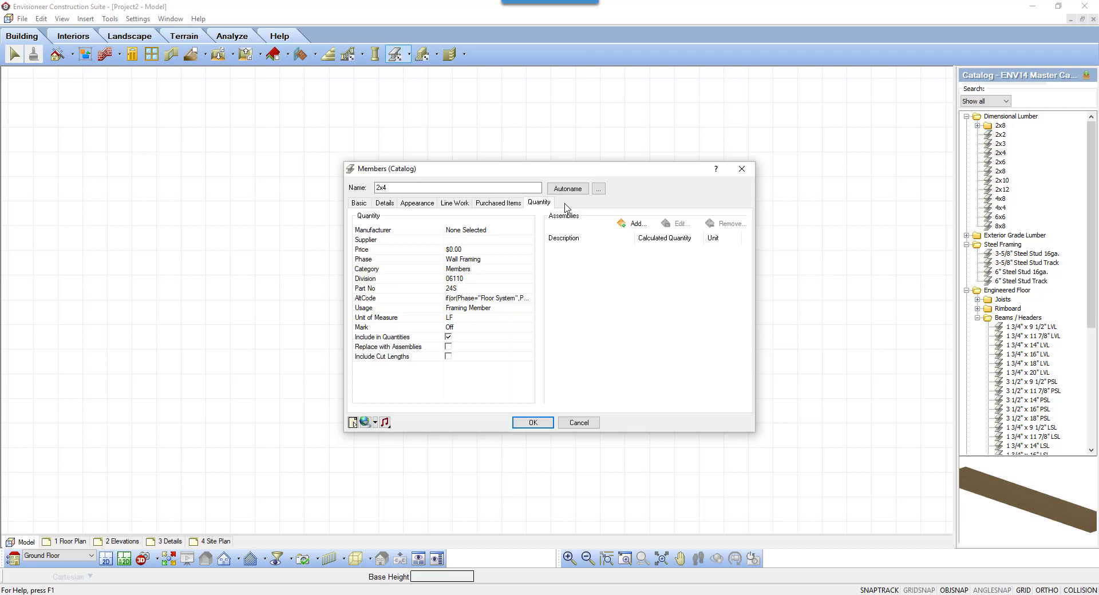
mouse_move(597, 301)
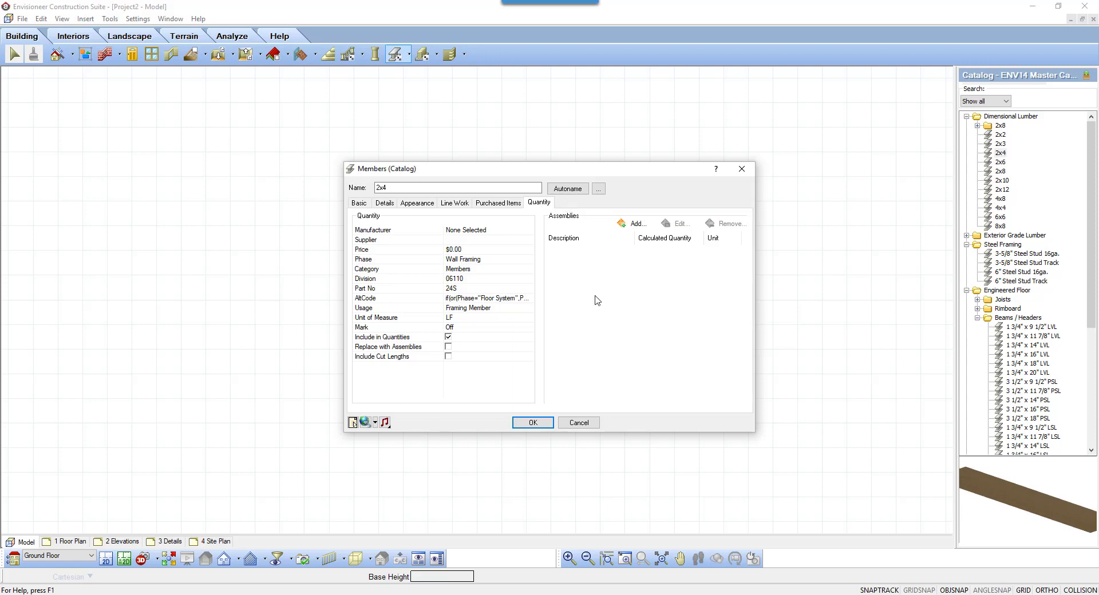
mouse_move(501, 355)
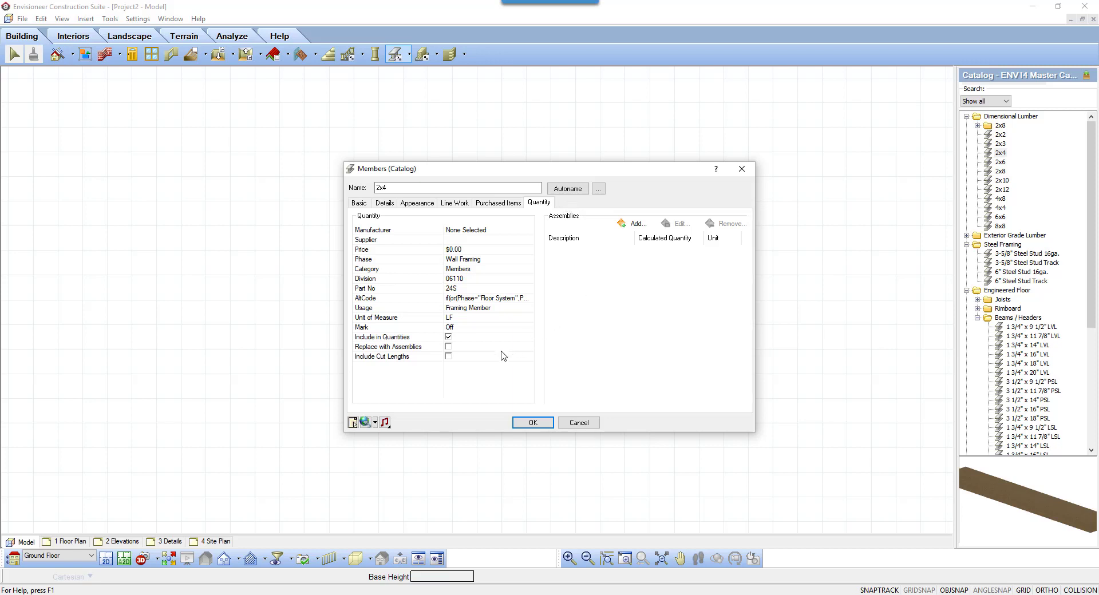
click(449, 356)
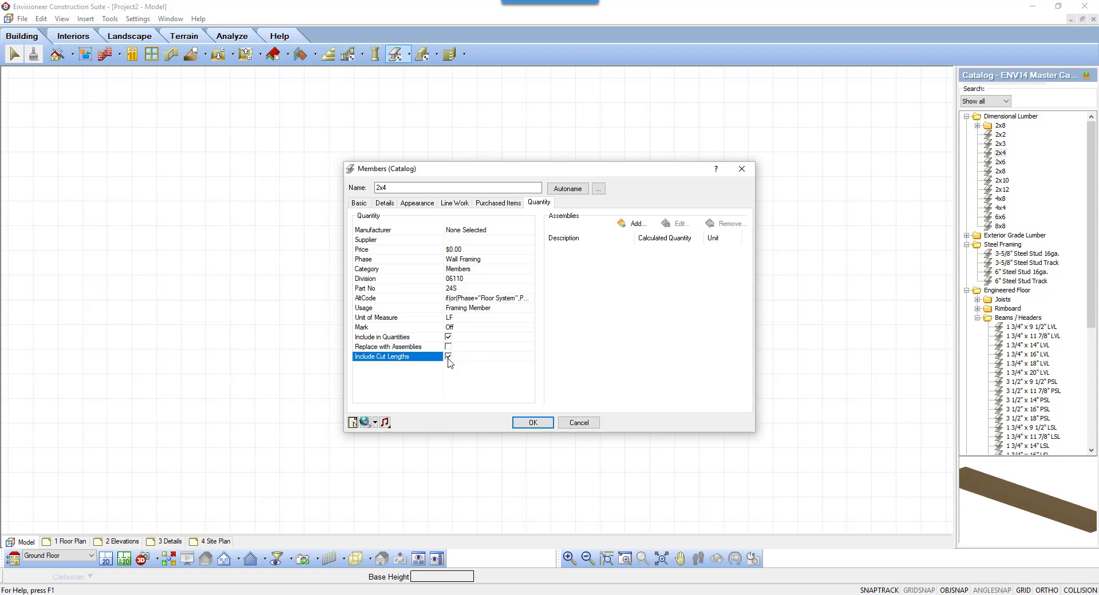
click(532, 422)
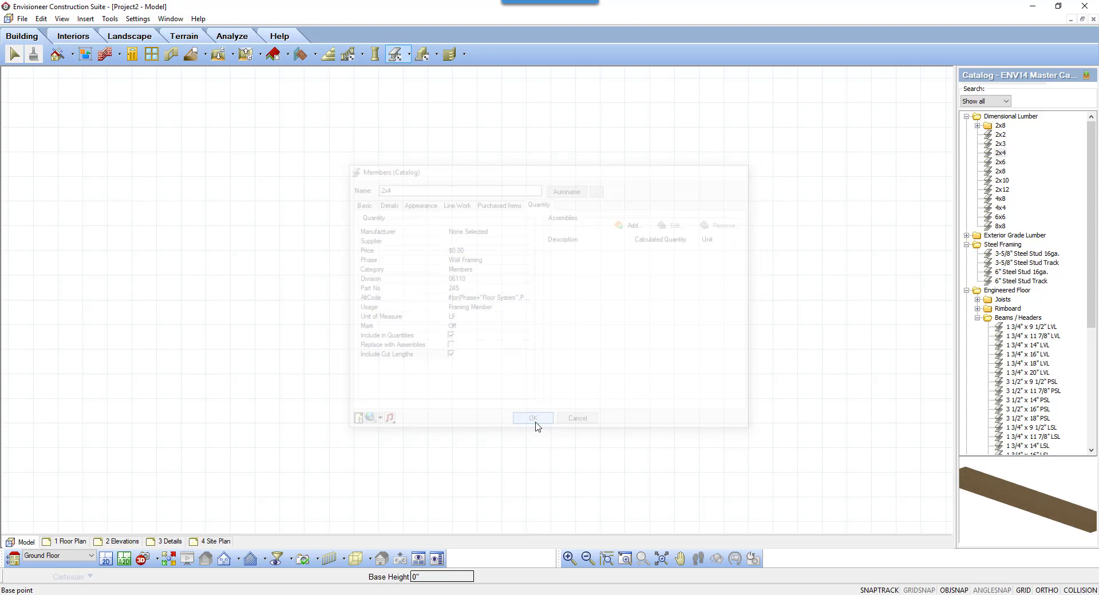
click(533, 418)
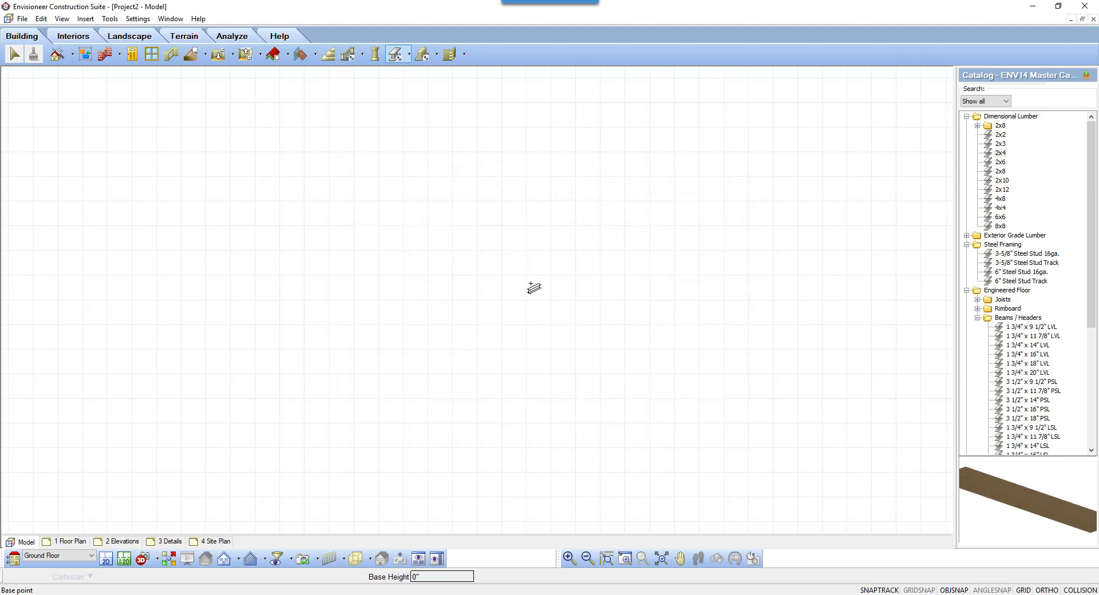
mouse_move(1034, 330)
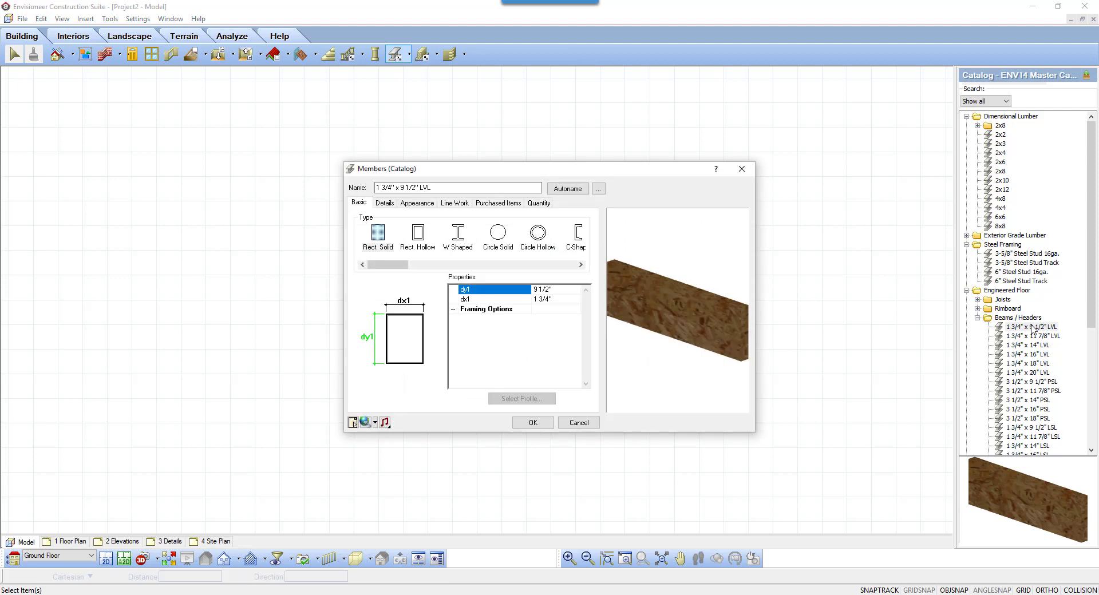
mouse_move(1032, 330)
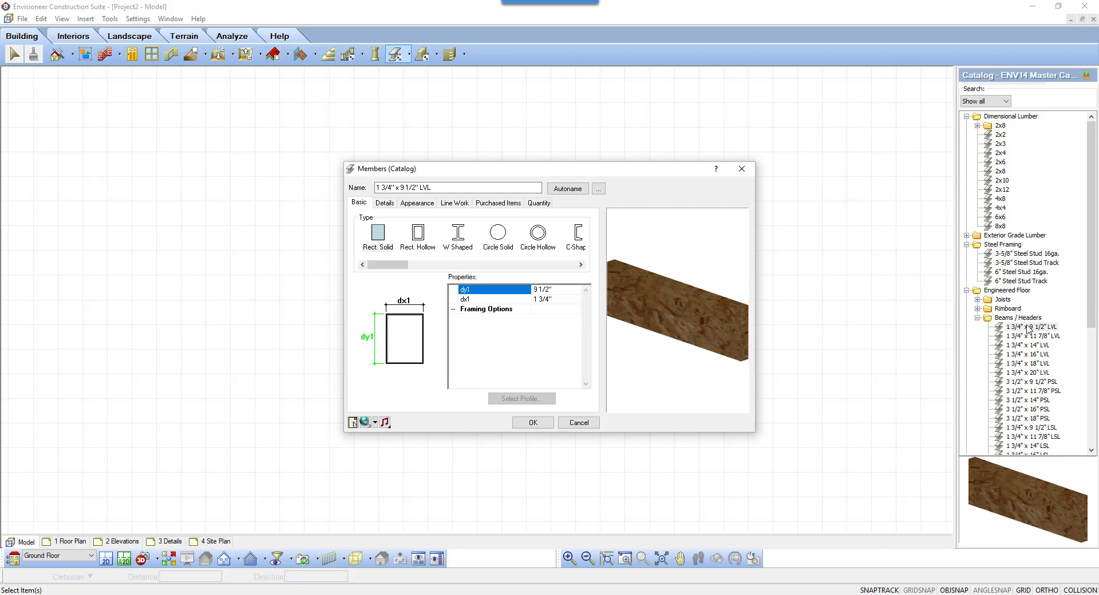
Step: Show the 1 3/4" x 9 1/2" LVL's empty Purchased Items list
click(498, 203)
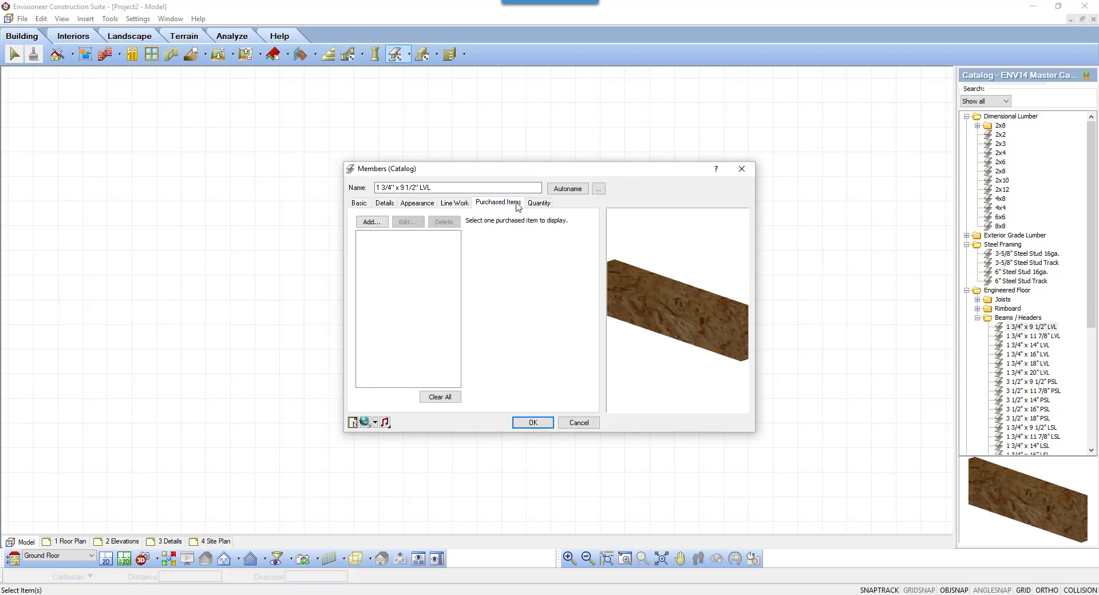
mouse_move(448, 373)
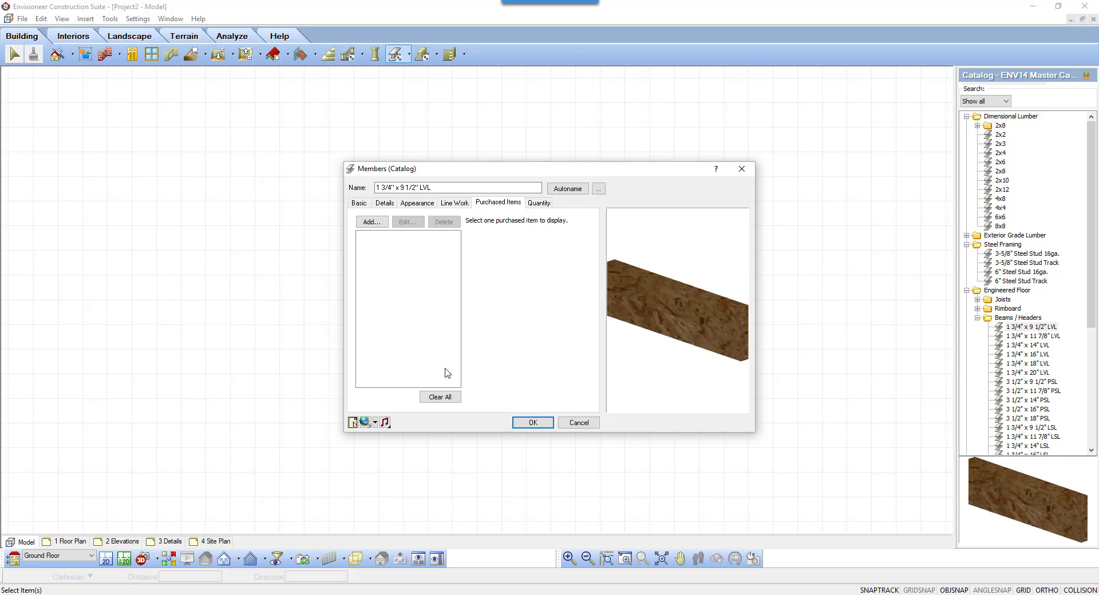
mouse_move(526, 296)
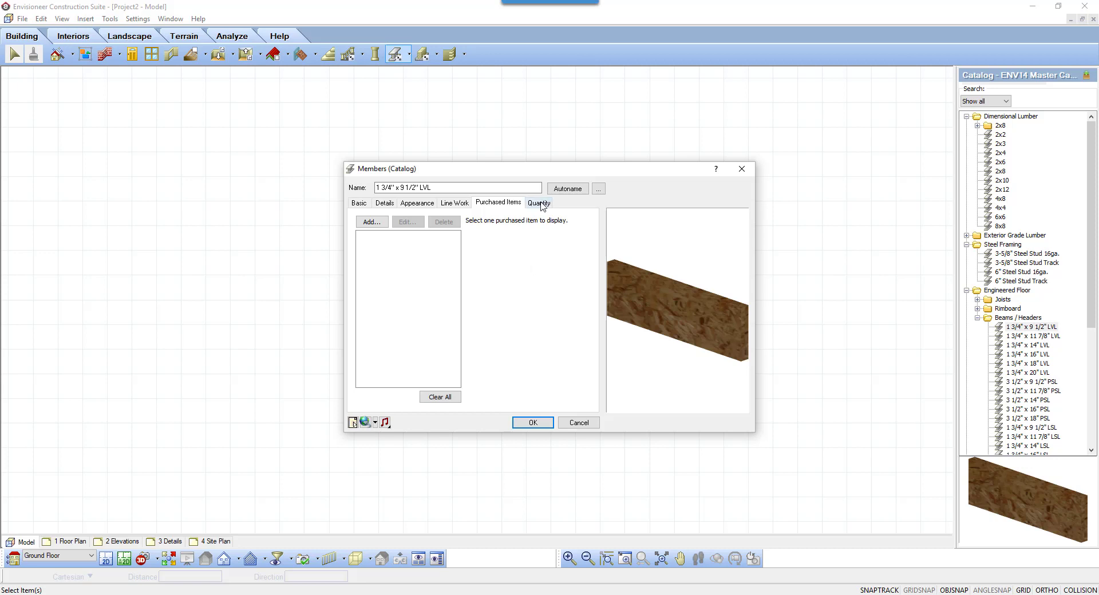
Step: Enable Include Cut Lengths on the LVL's Quantity settings and confirm with OK
click(538, 202)
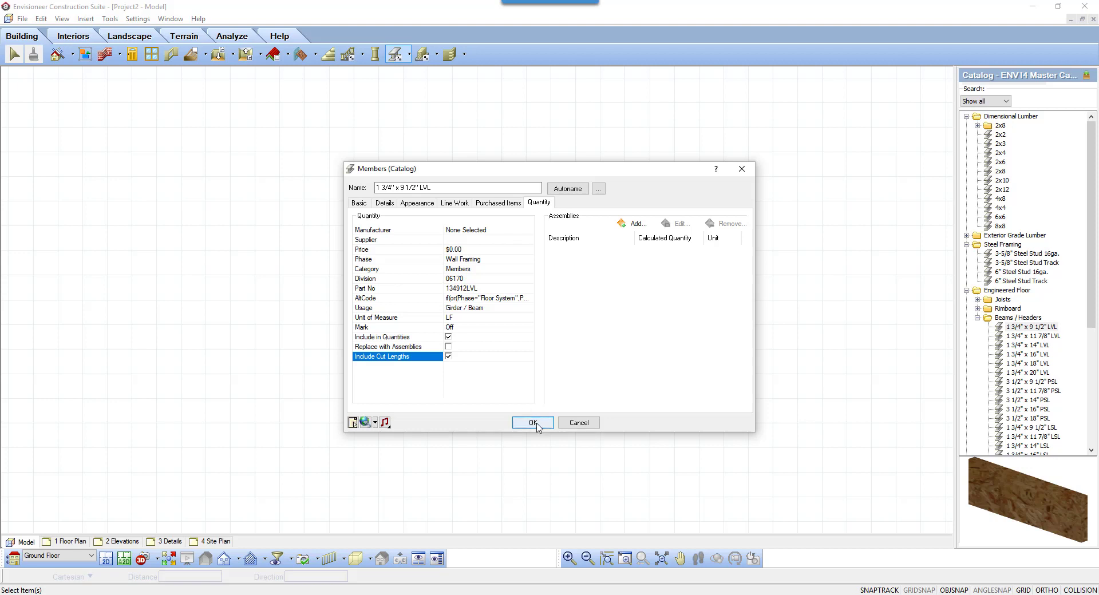
click(533, 422)
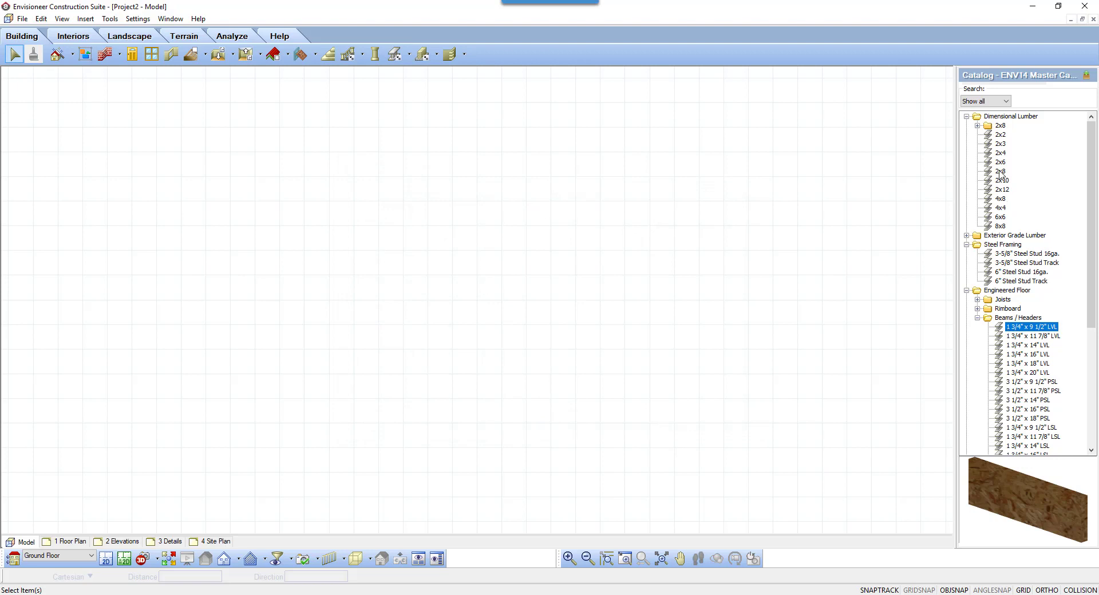
mouse_move(1001, 176)
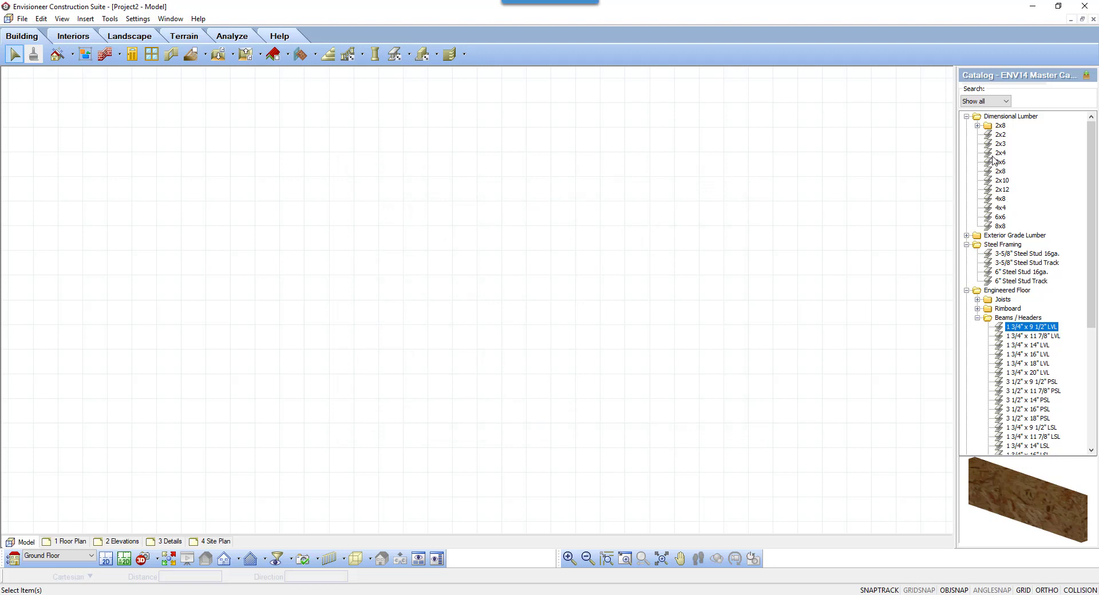
Step: Draw a 10' 2x4 board and a 15' one below it, finishing each
click(1001, 154)
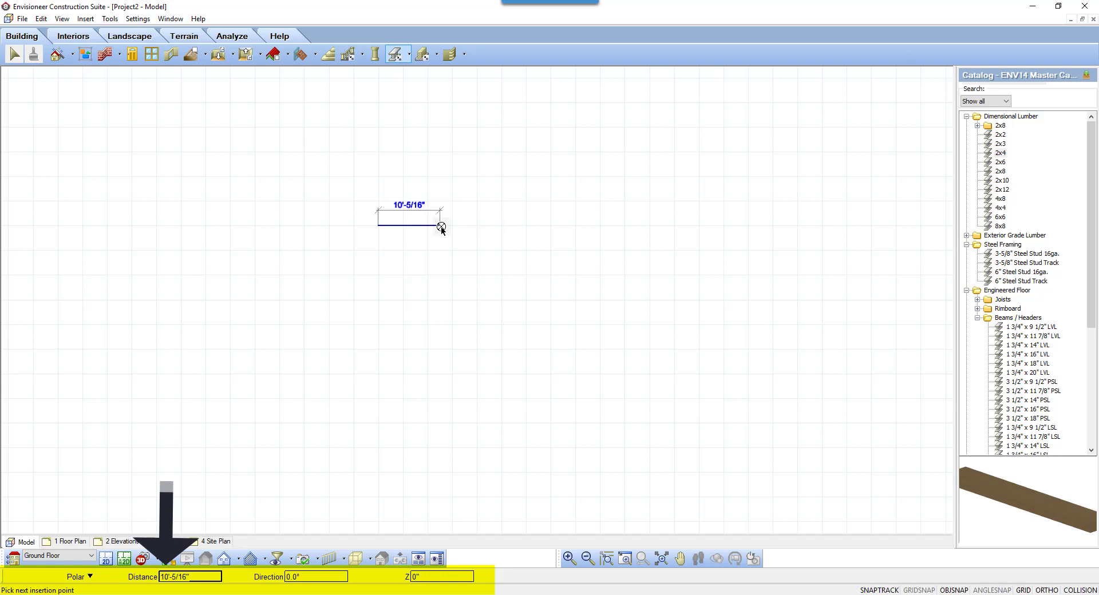
mouse_move(436, 229)
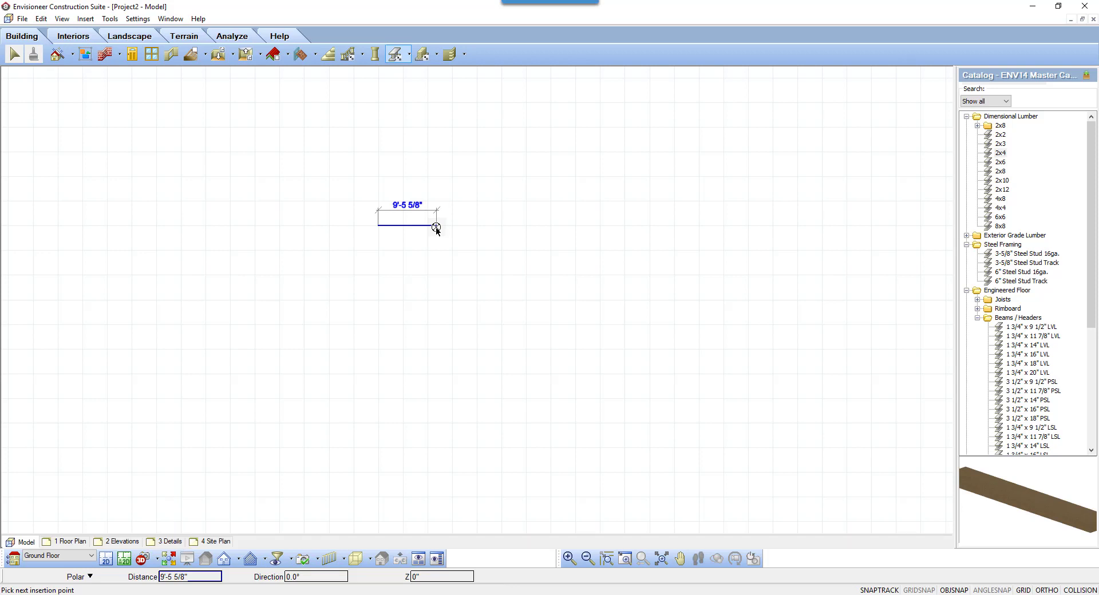
text(10)
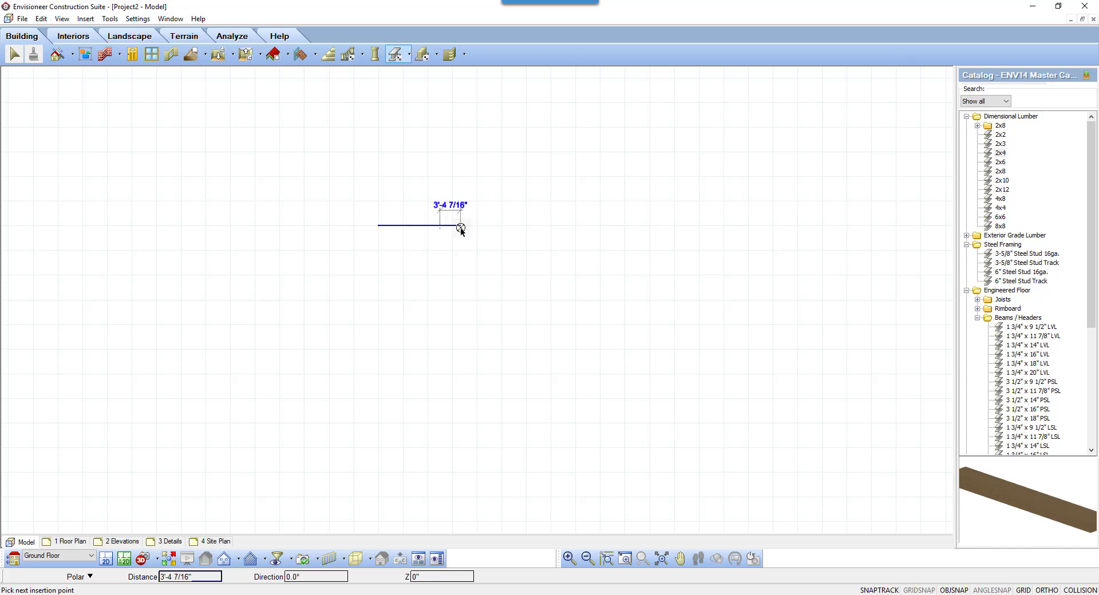
right_click(460, 229)
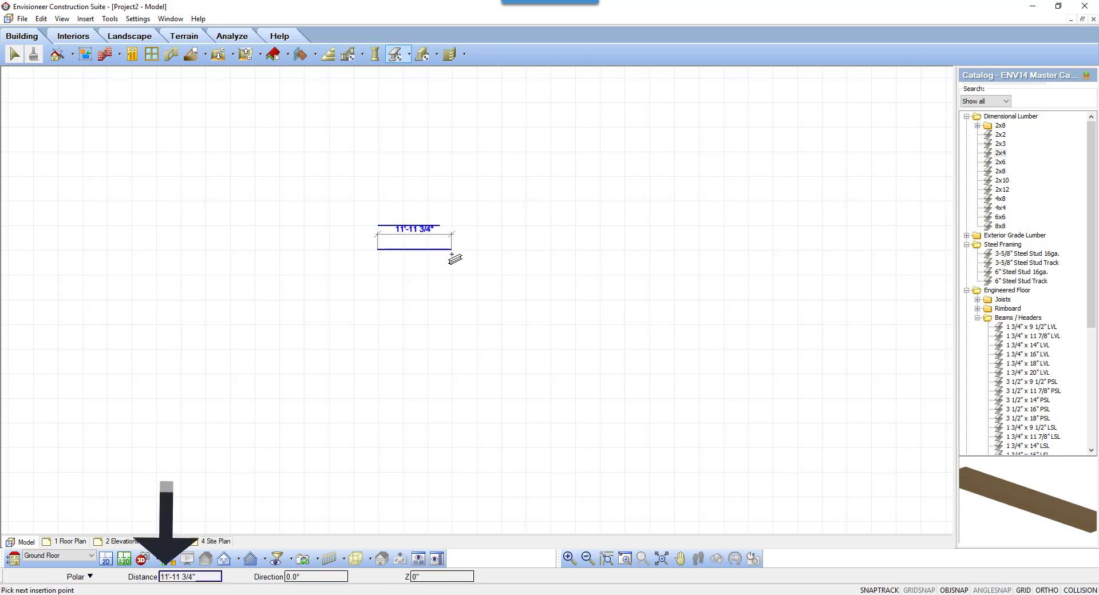
text(15')
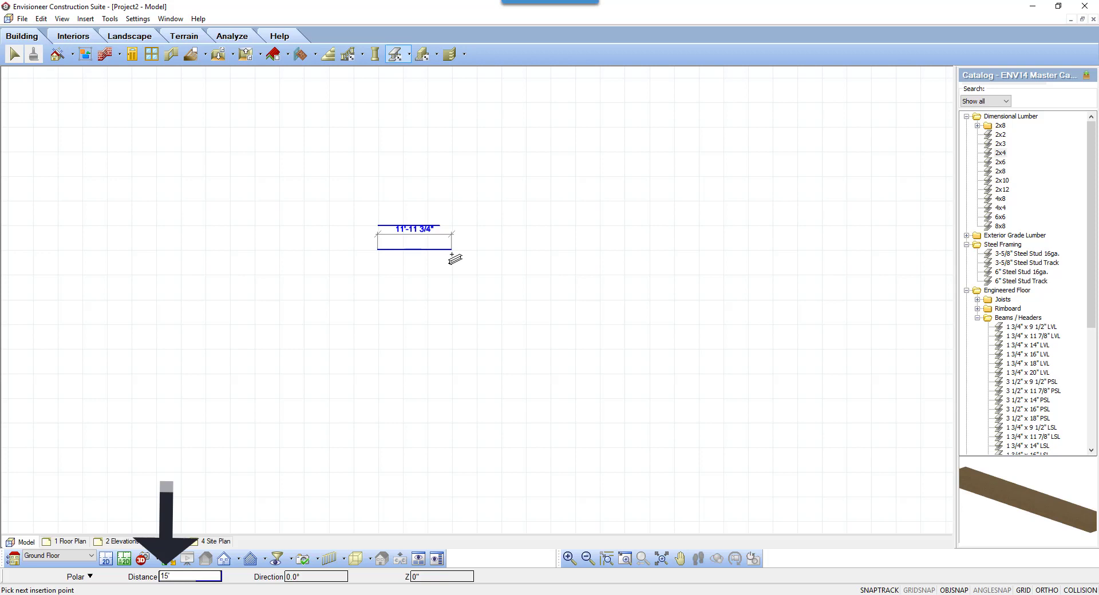
right_click(456, 258)
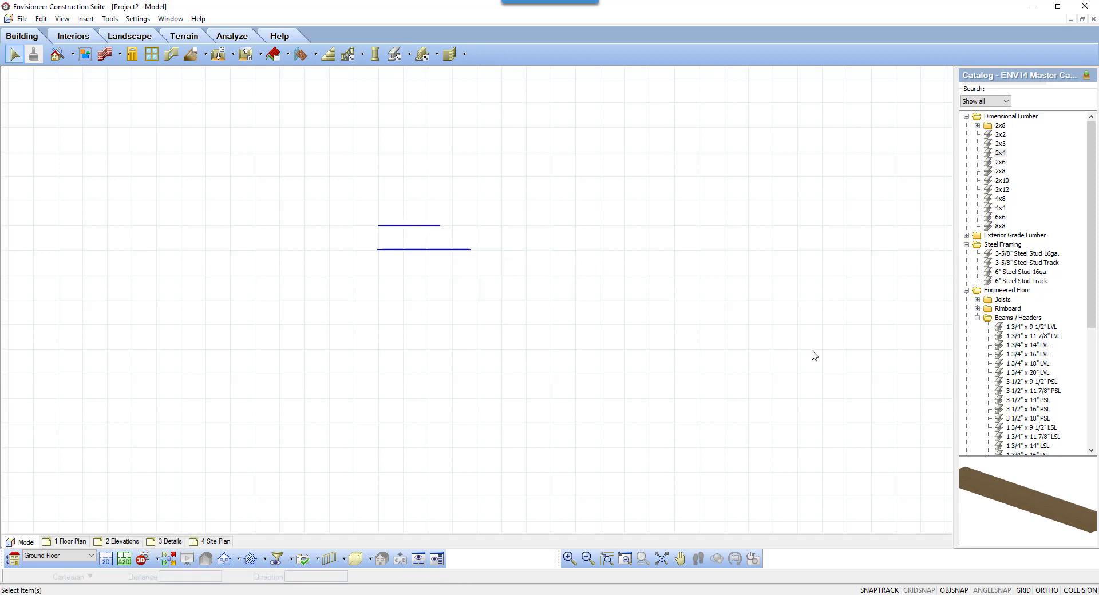
Step: Select the 1 3/4" x 9 1/2" LVL and draw a 10' beam below the 2x4s, then finish
click(1028, 326)
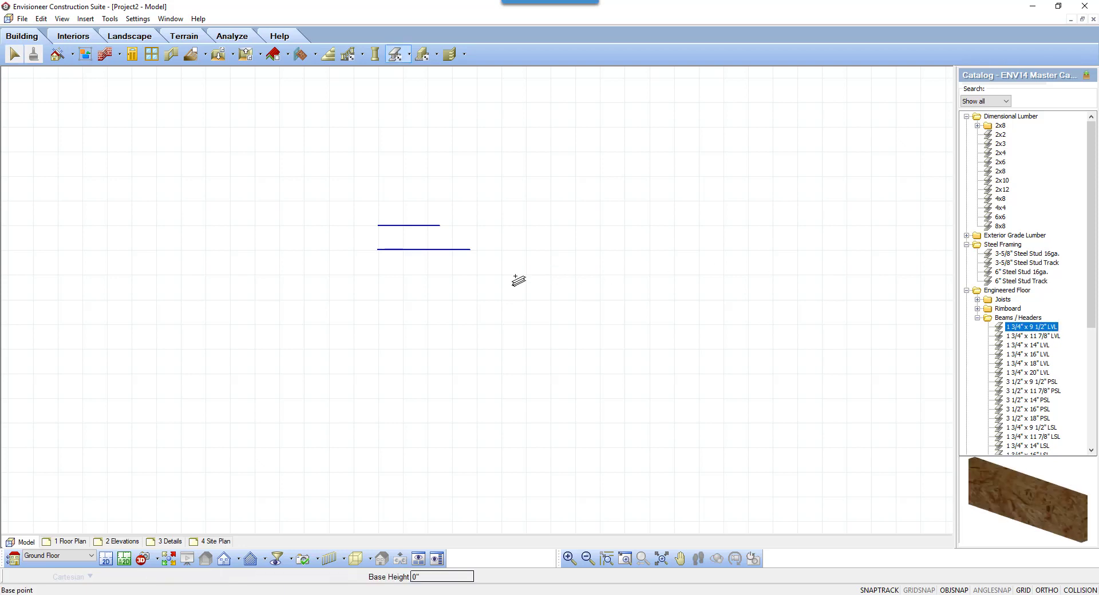
mouse_move(383, 280)
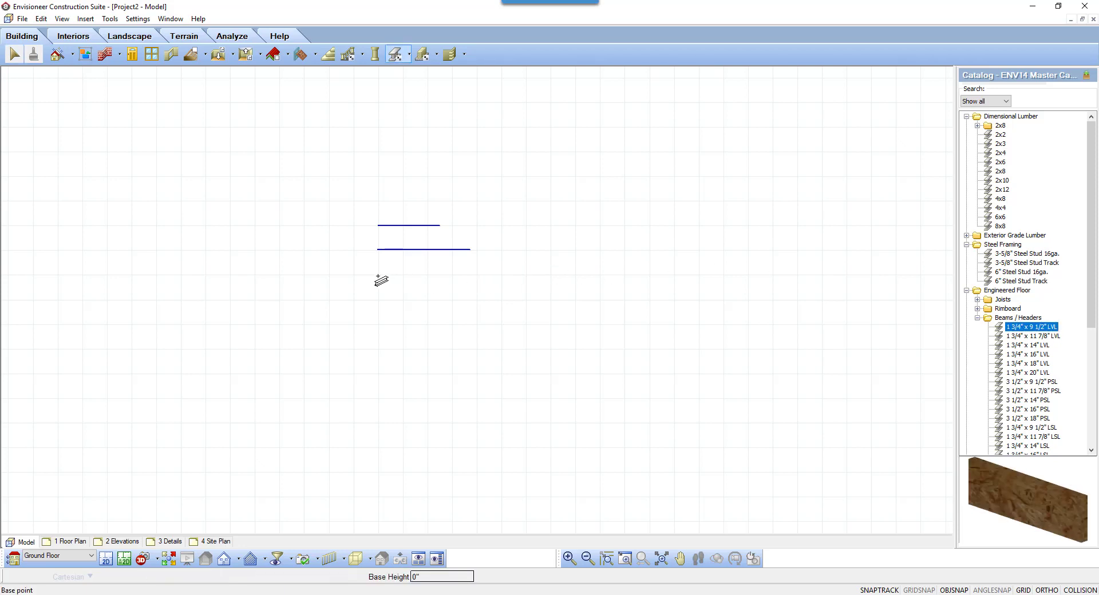
click(376, 266)
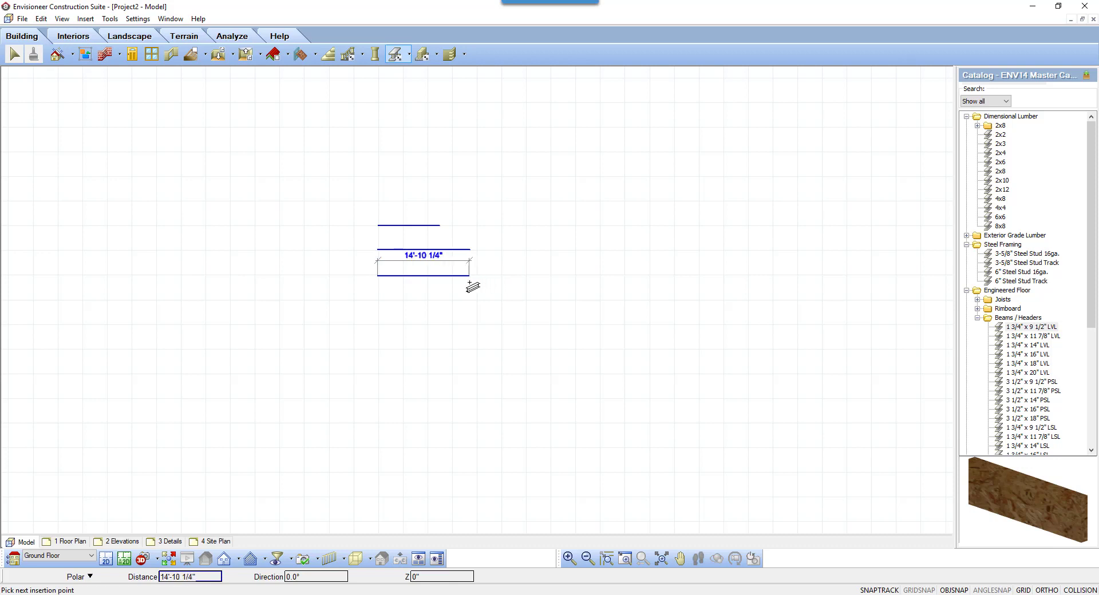
text(10)
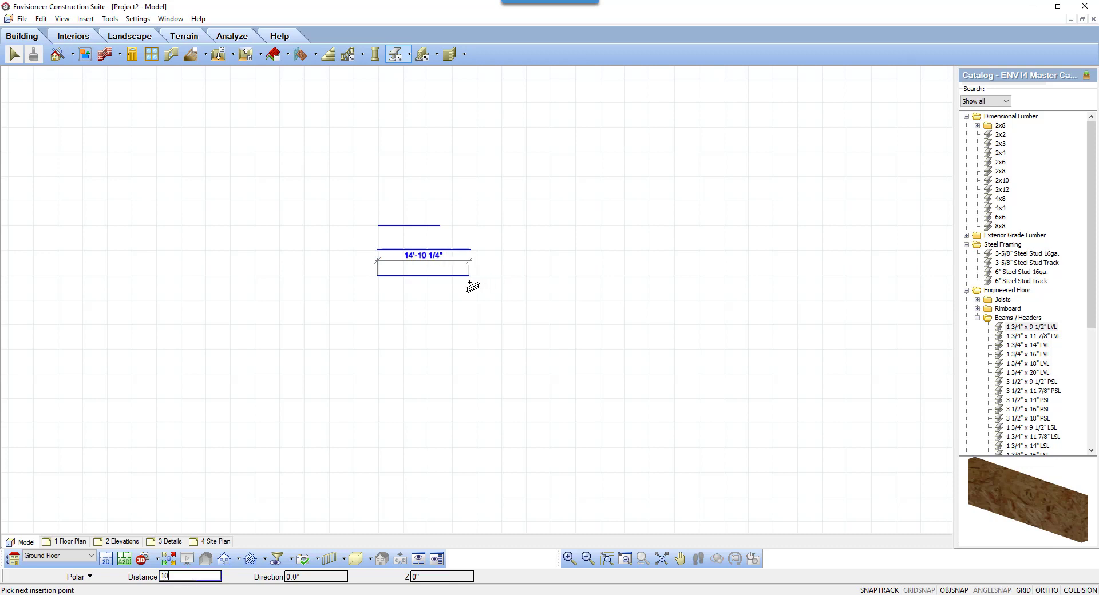
text(4'-10 1/4")
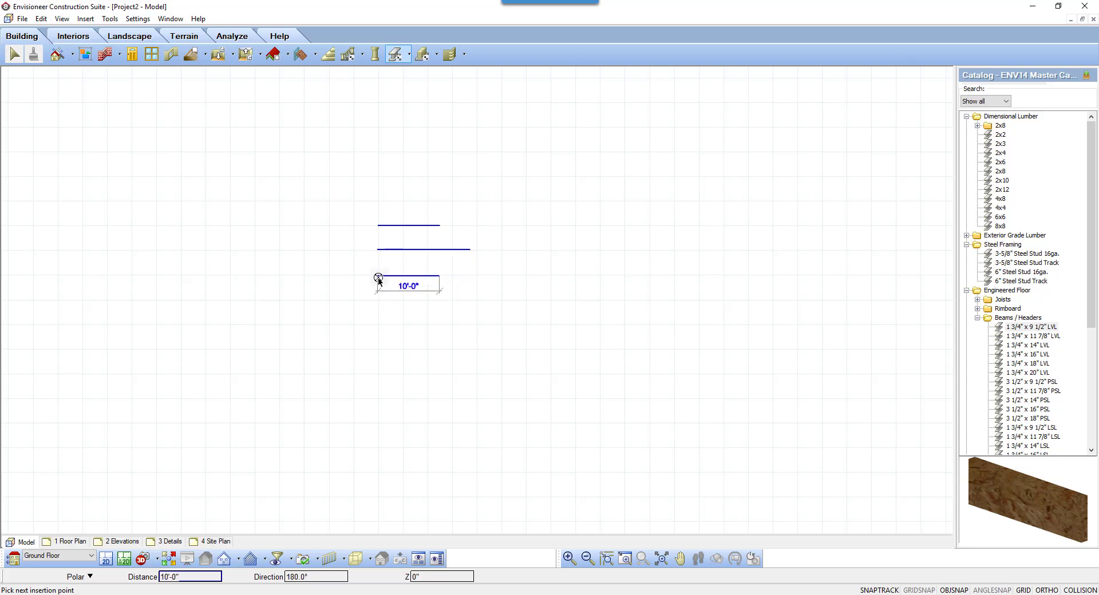
right_click(435, 270)
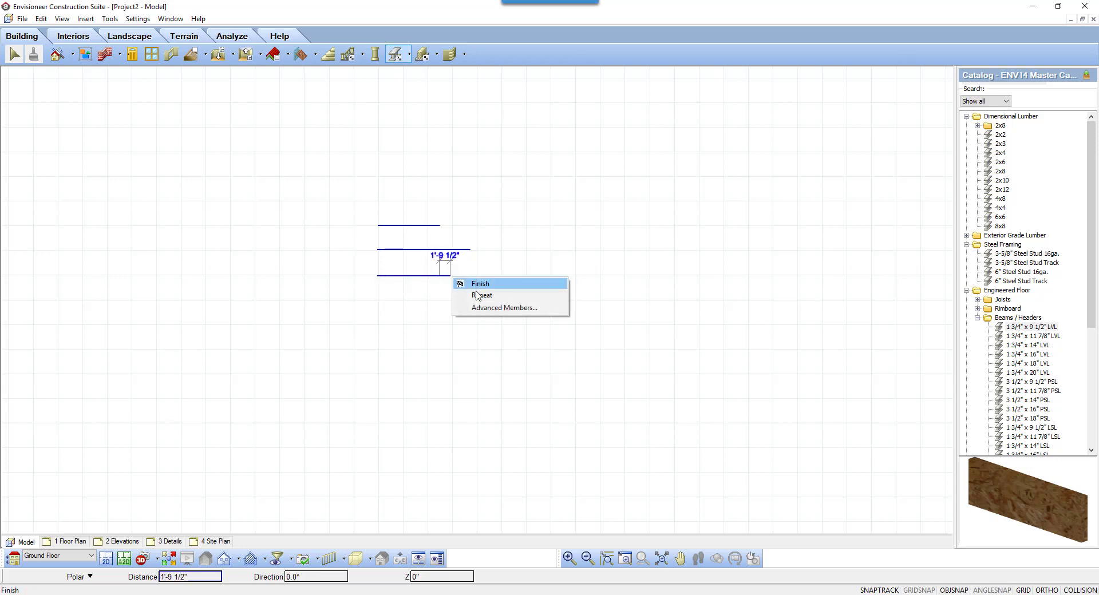
click(480, 284)
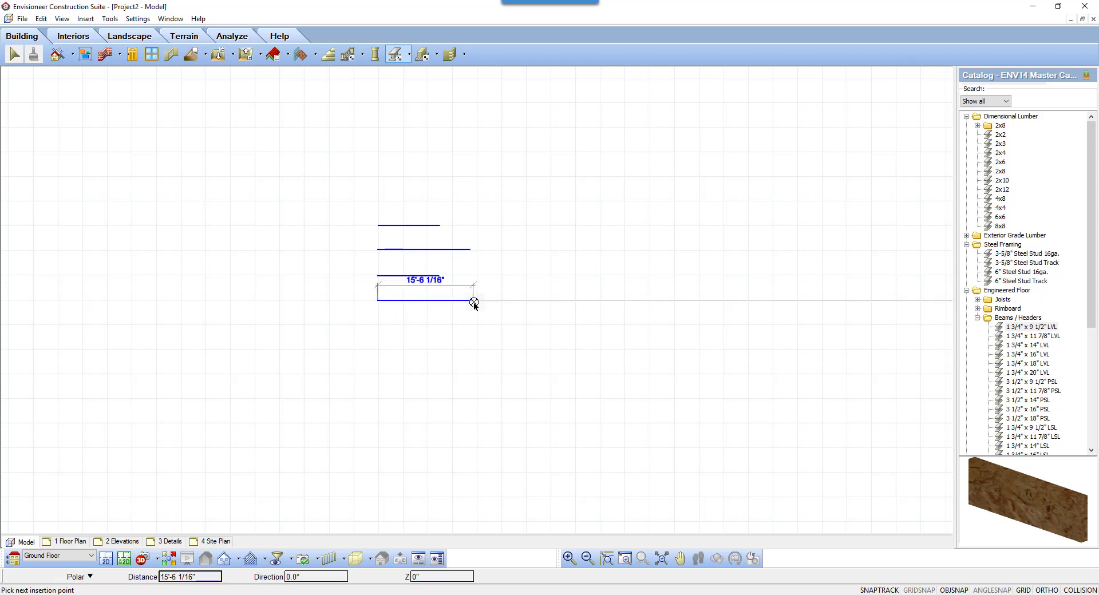
Step: Draw a 15' LVL beam beneath it and finish
text(15')
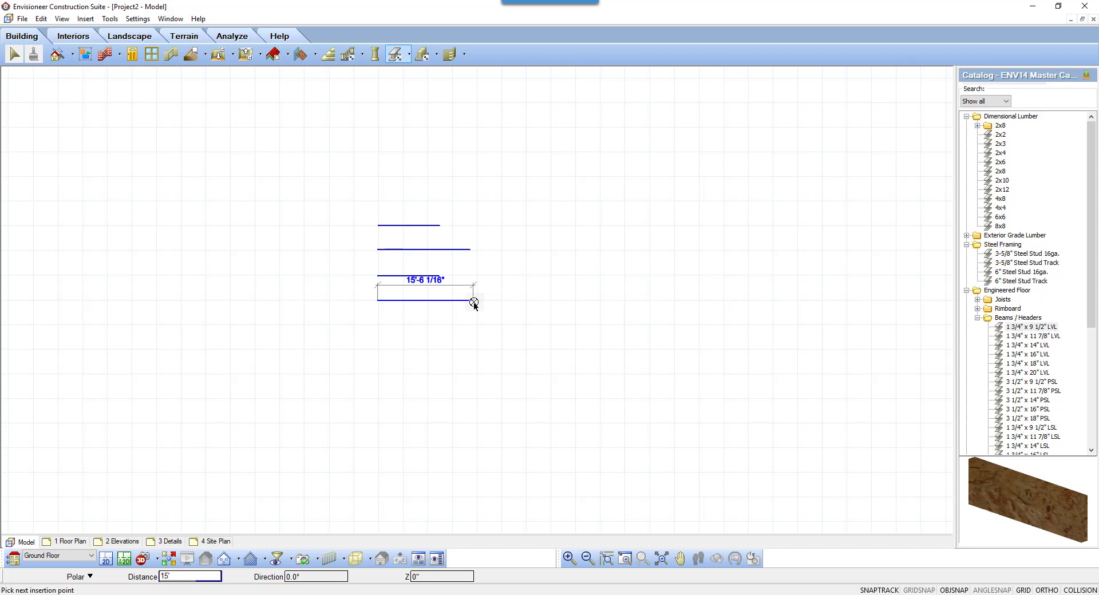
right_click(474, 303)
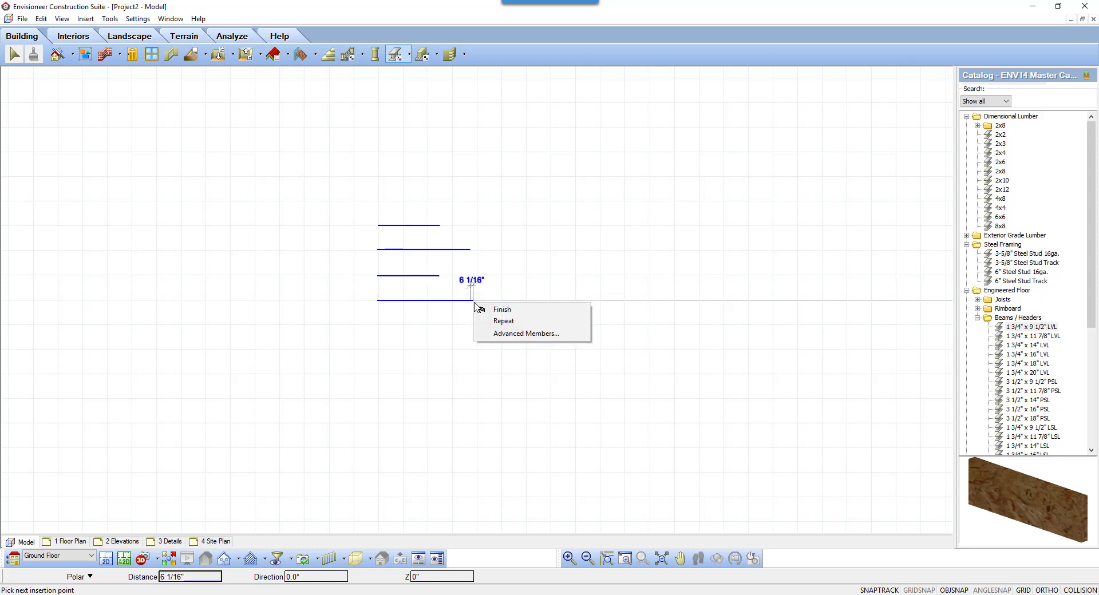
click(502, 309)
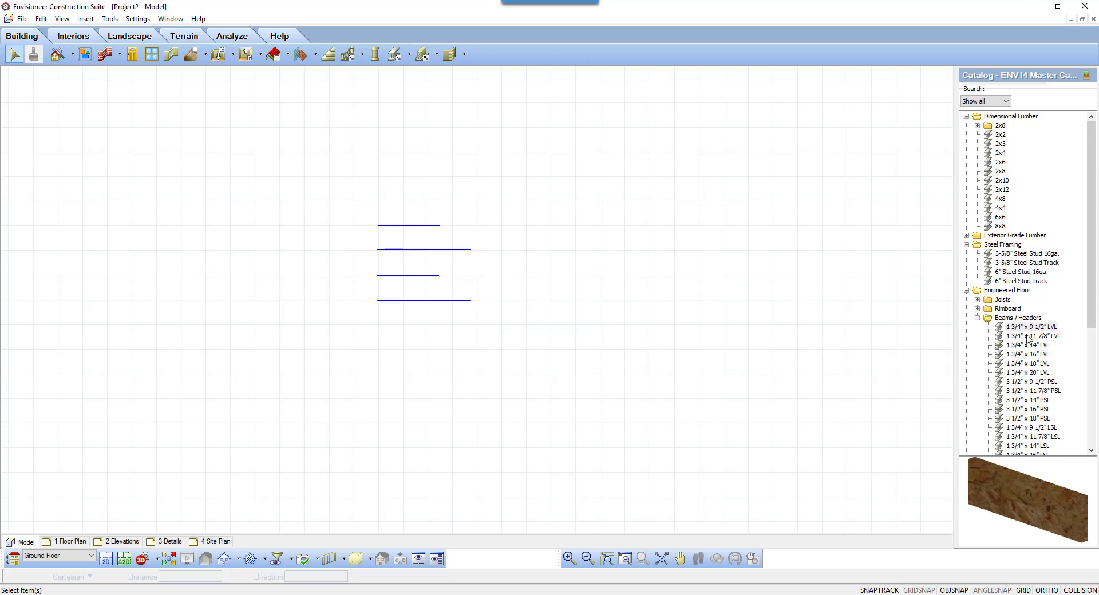
Step: Select the 1 3/4" x 11 7/8" LVL and draw a 10' beam below the others, finishing it
click(1030, 336)
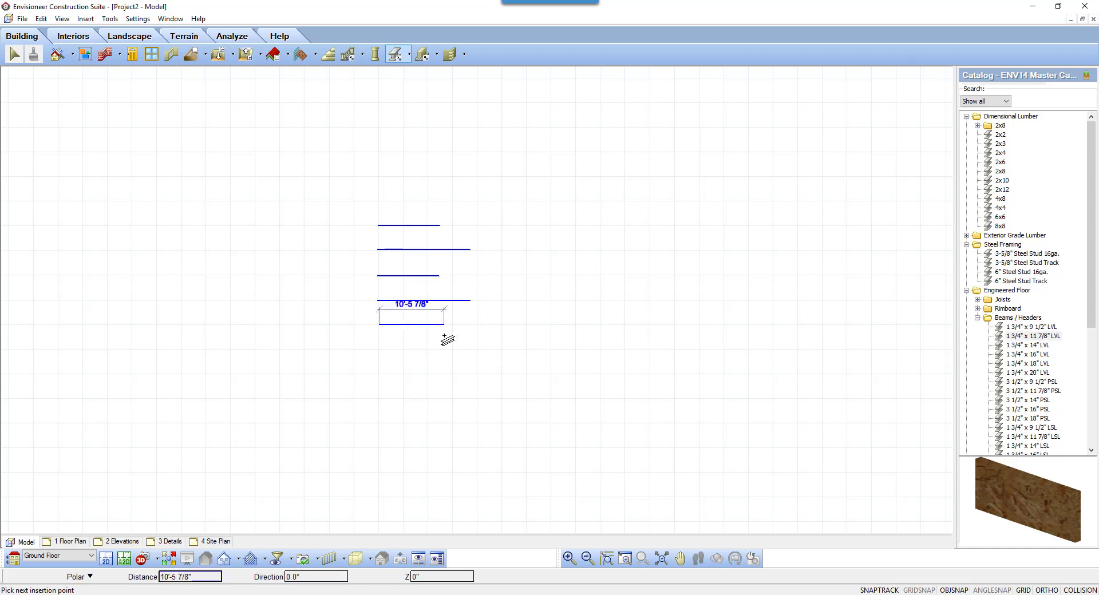
text(10)
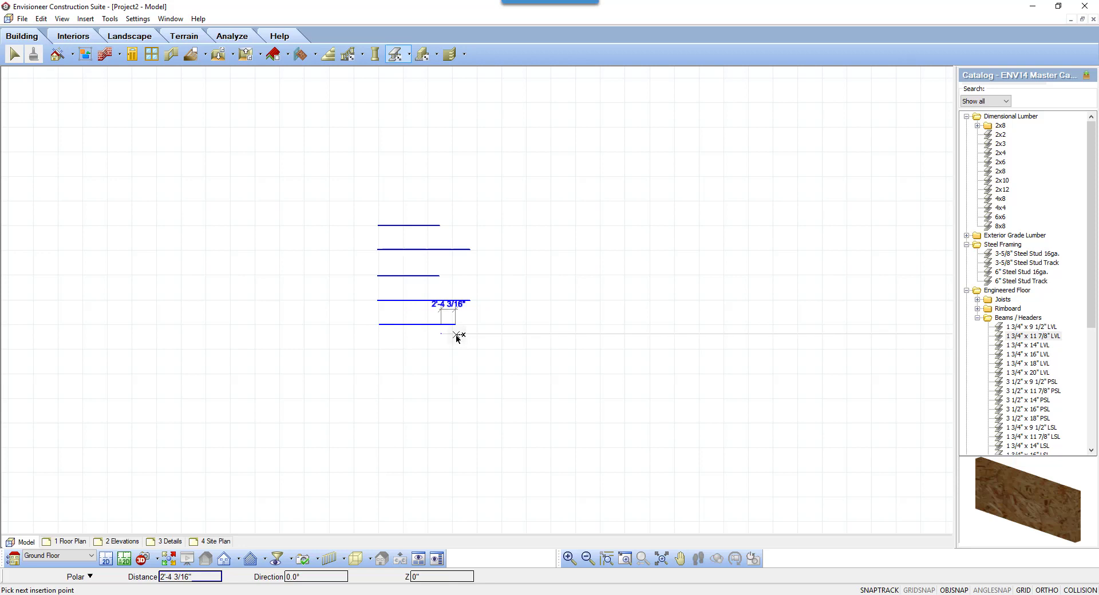
click(455, 335)
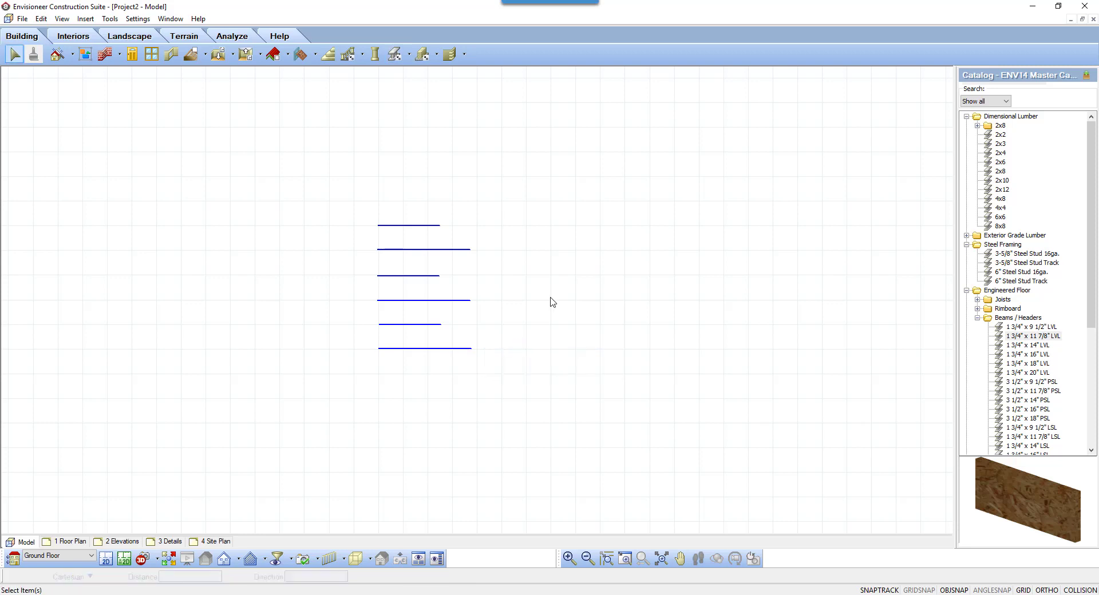
Step: Run Tools > Analyze > Generate Project Estimate for the drawn boards
click(110, 19)
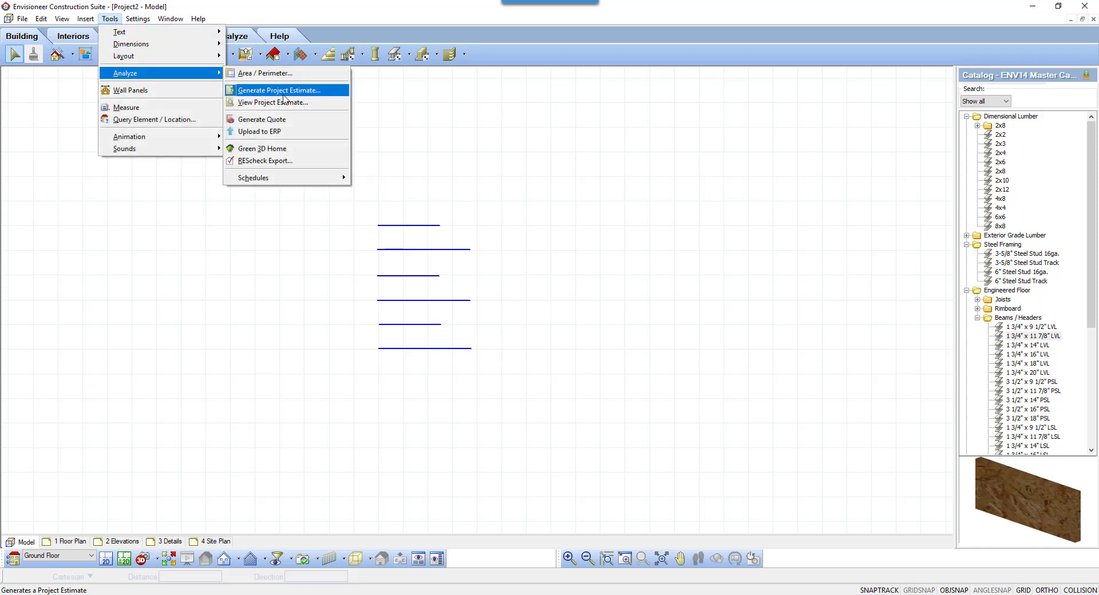
click(278, 89)
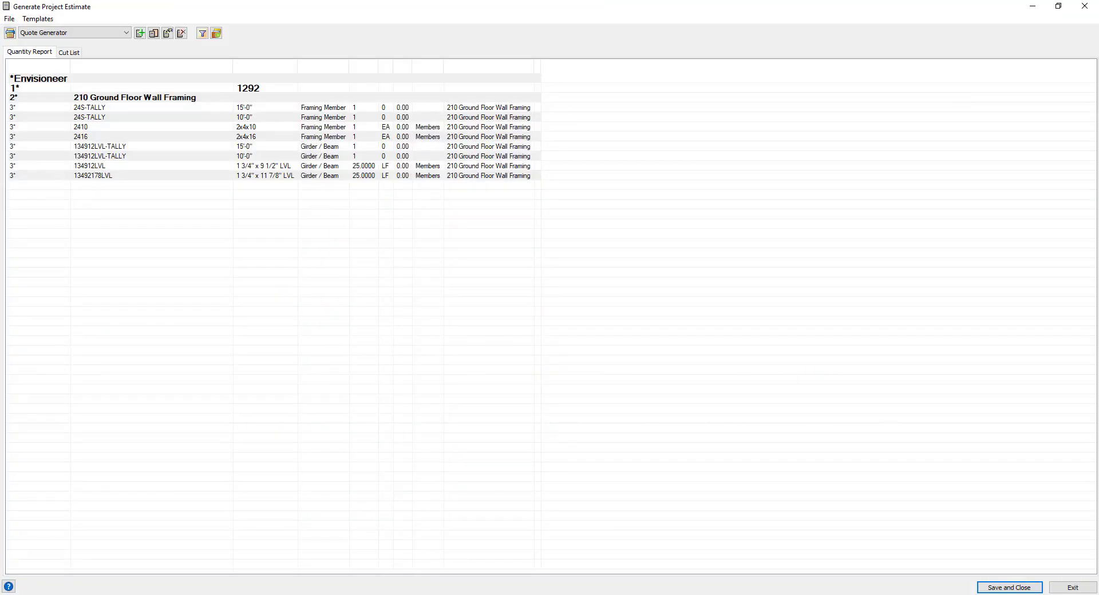
click(70, 32)
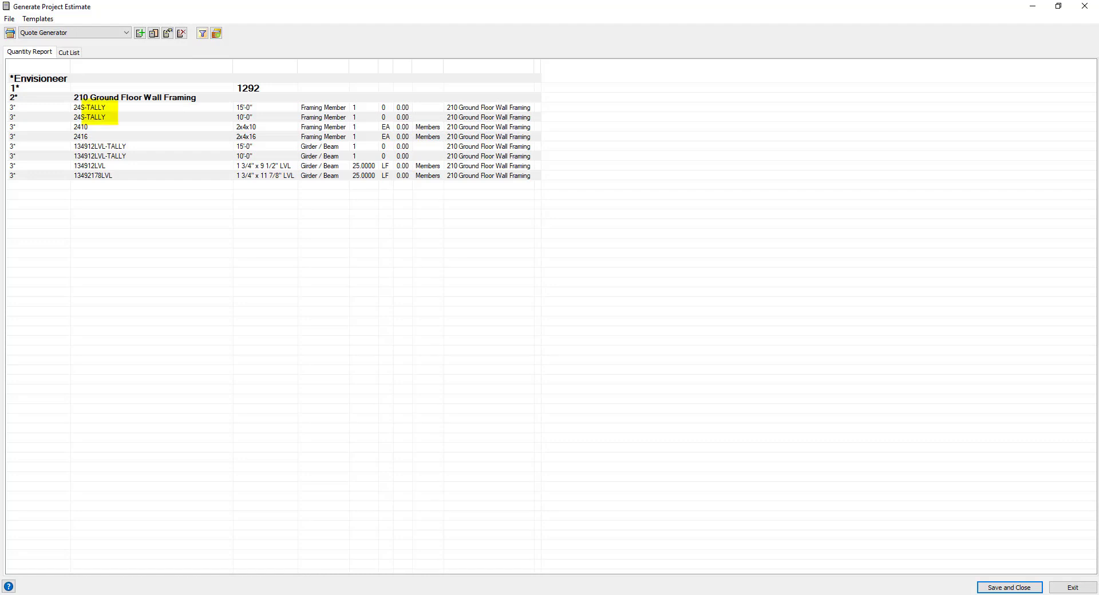
click(80, 127)
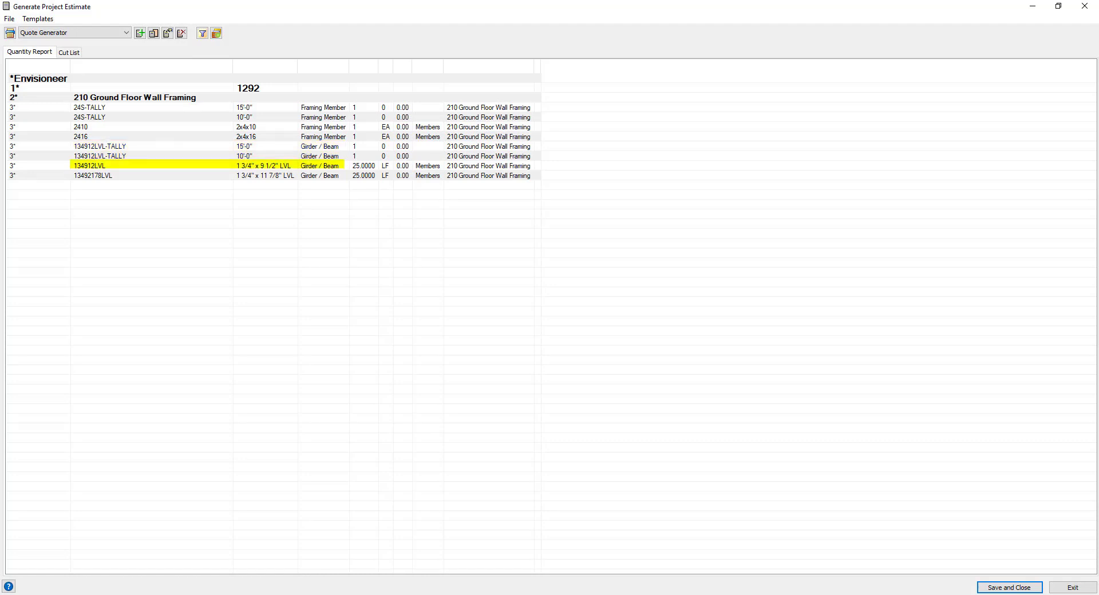
click(363, 166)
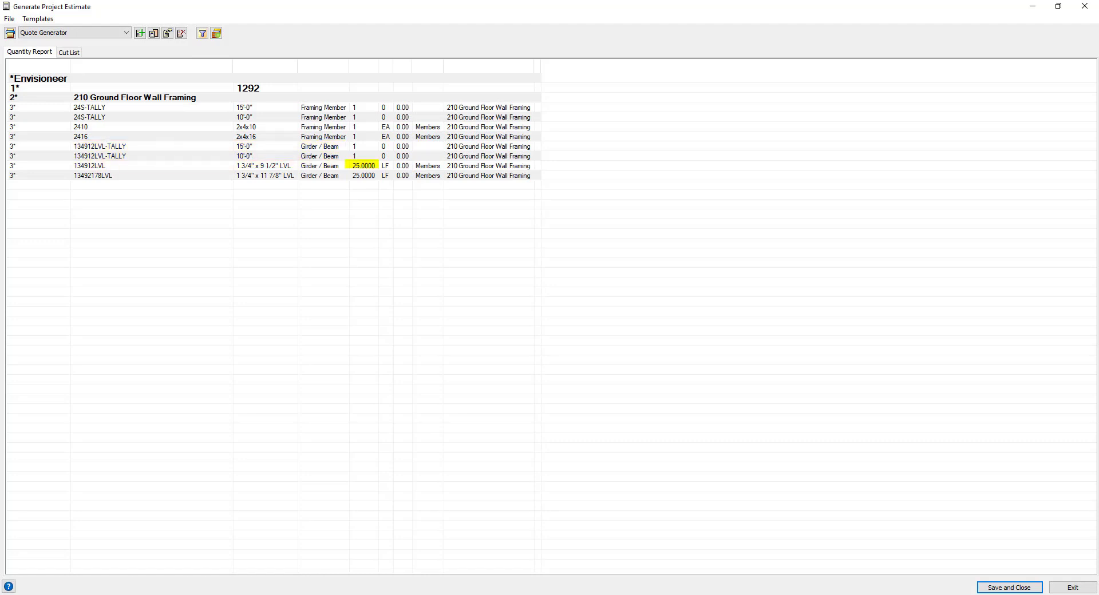